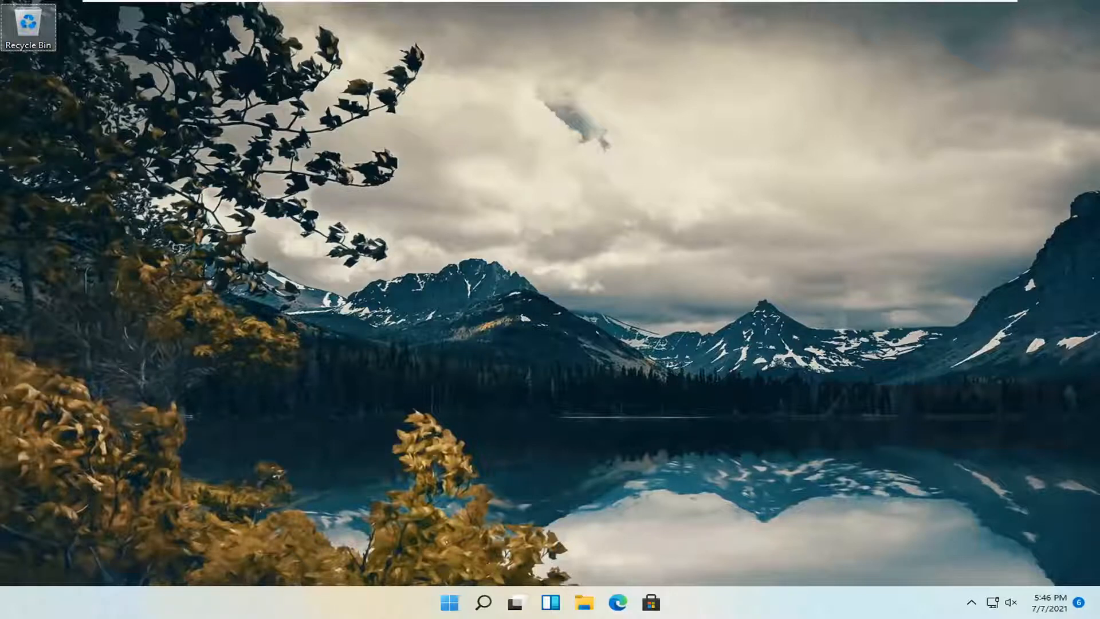
mouse_move(762, 386)
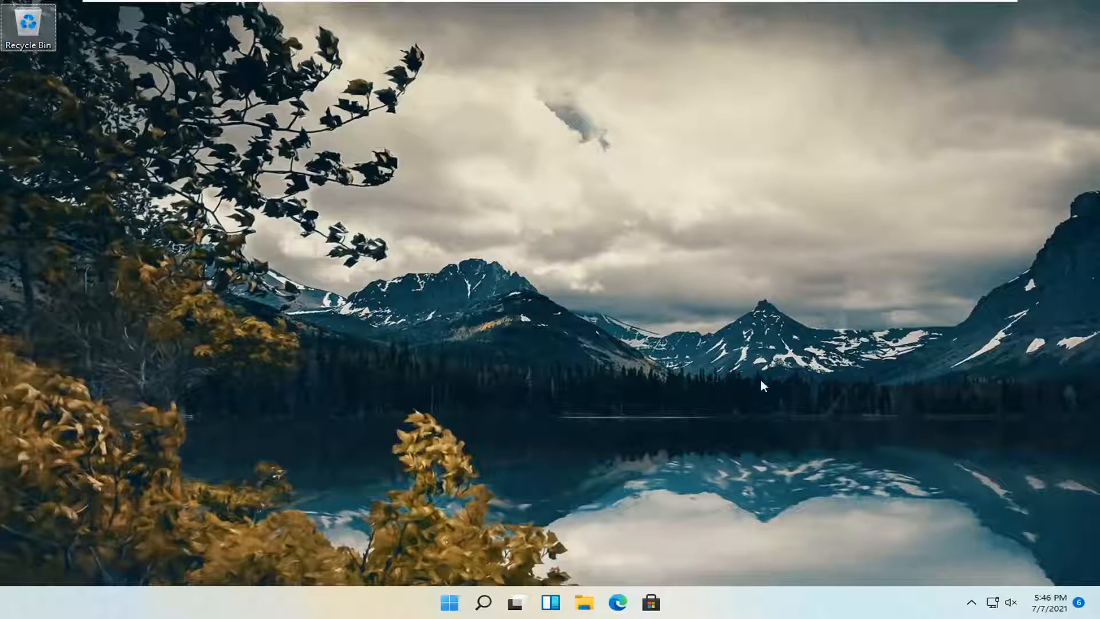
Bring up the Start button's quick-link menu of system tools
right_click(449, 602)
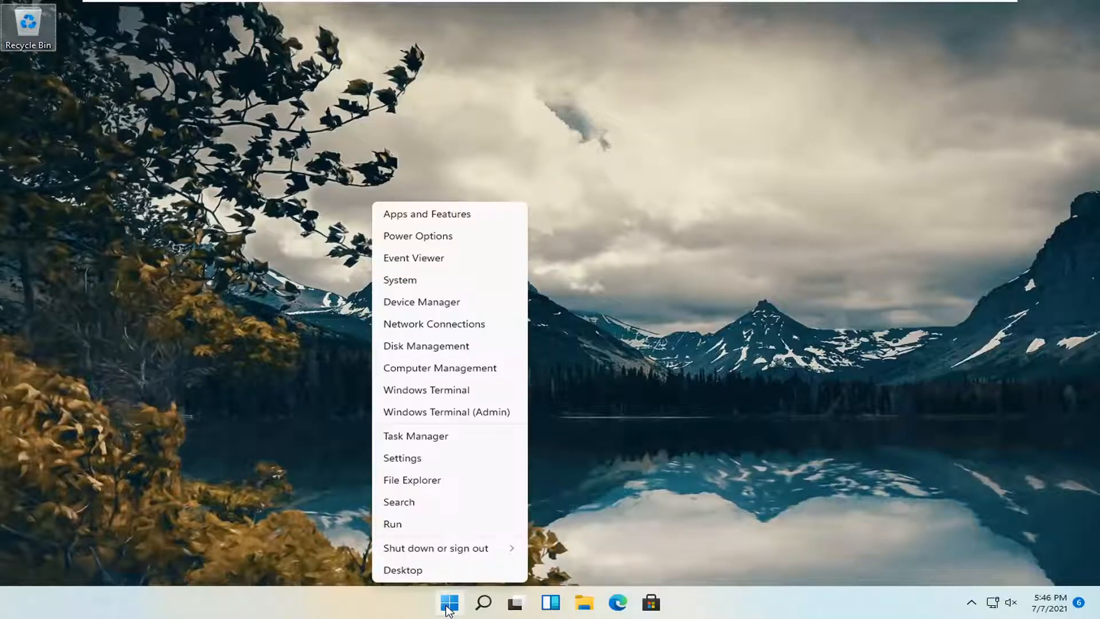
Go to Settings > Accessibility and scroll down to the Interaction group with Keyboard options
click(402, 457)
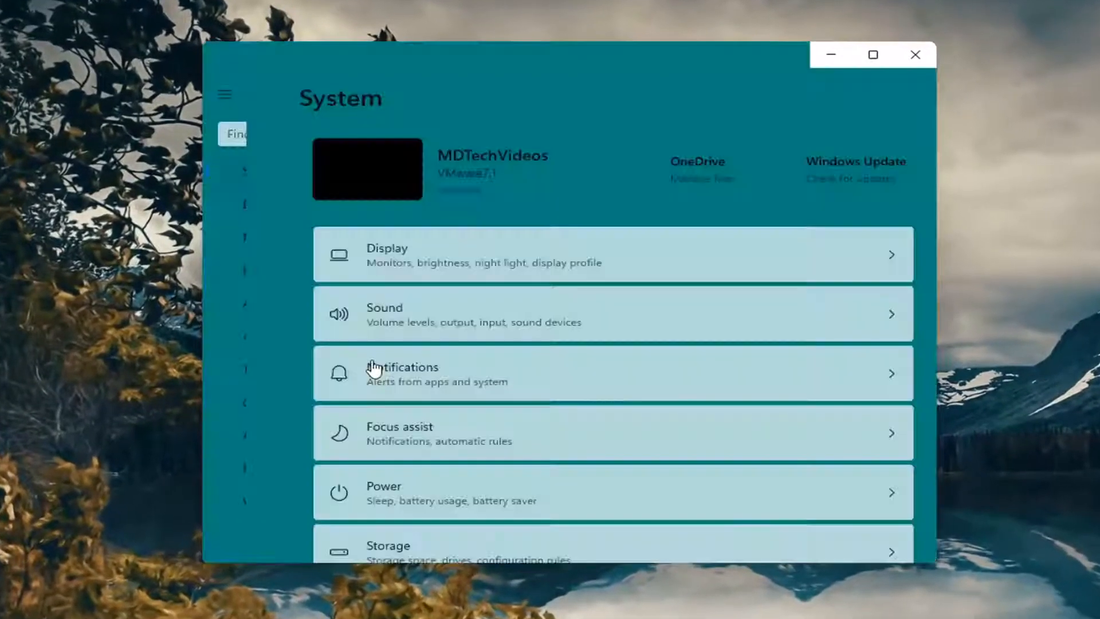
click(280, 472)
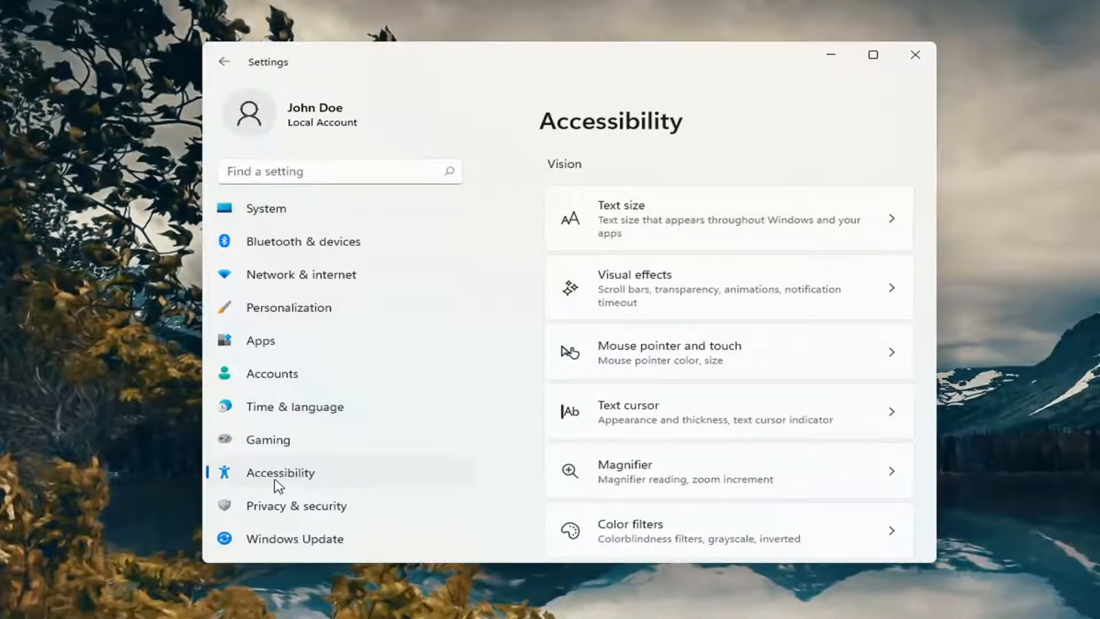
scroll(down, 3)
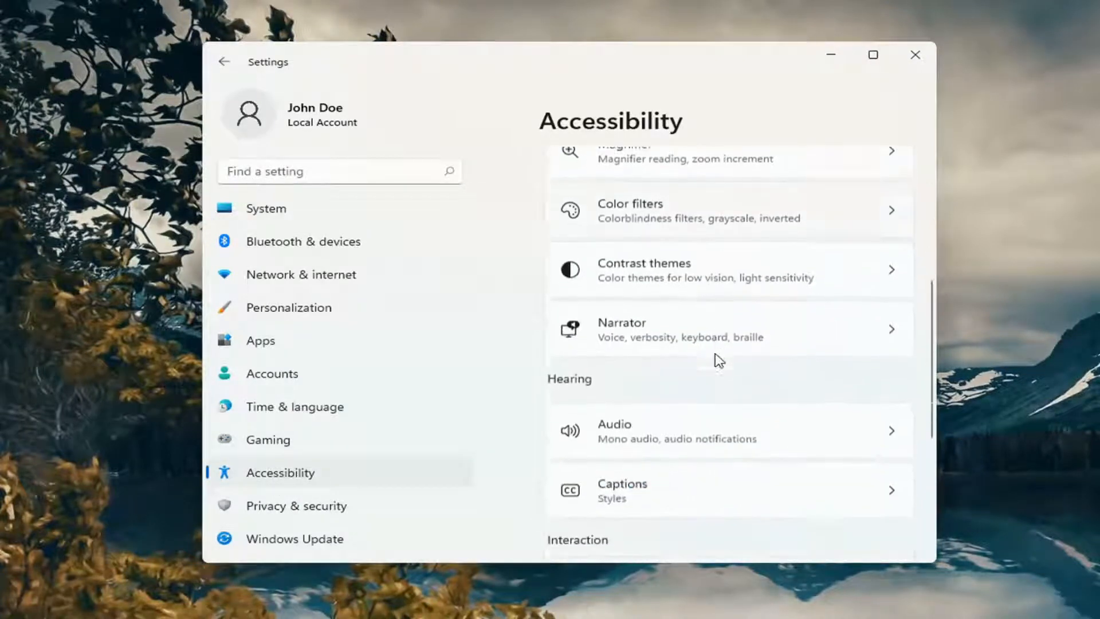
scroll(down, 3)
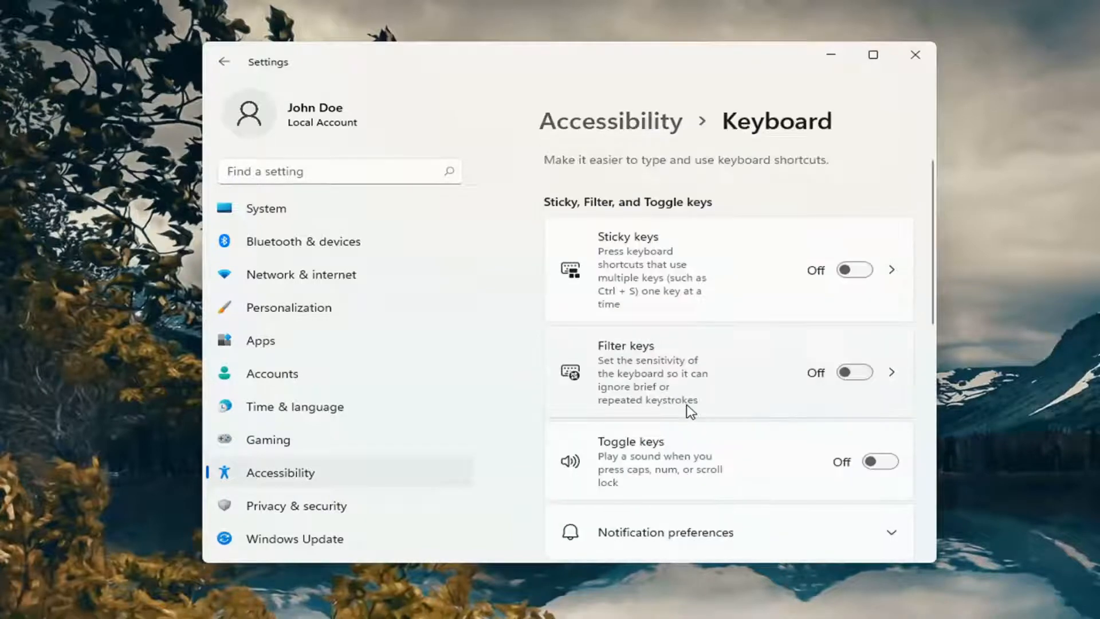
mouse_move(634, 395)
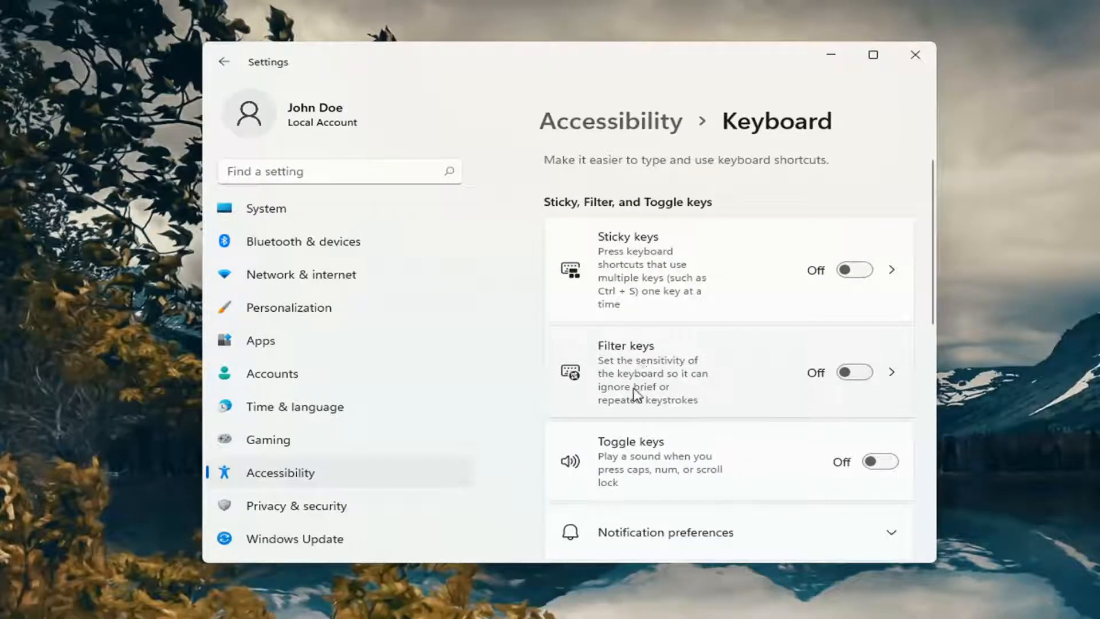
mouse_move(639, 382)
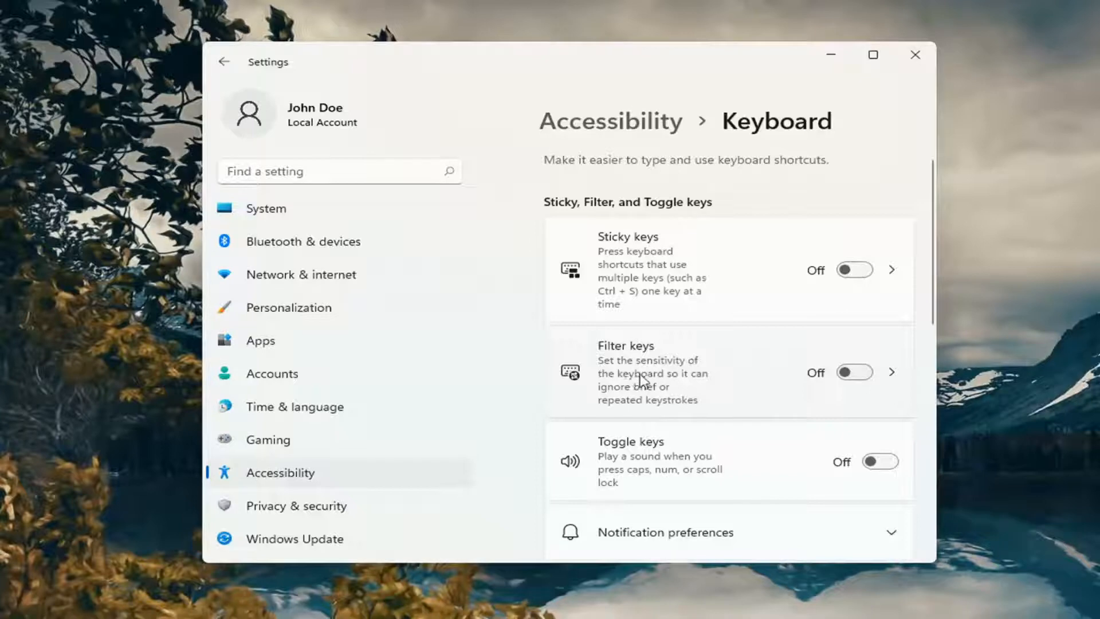
mouse_move(605, 401)
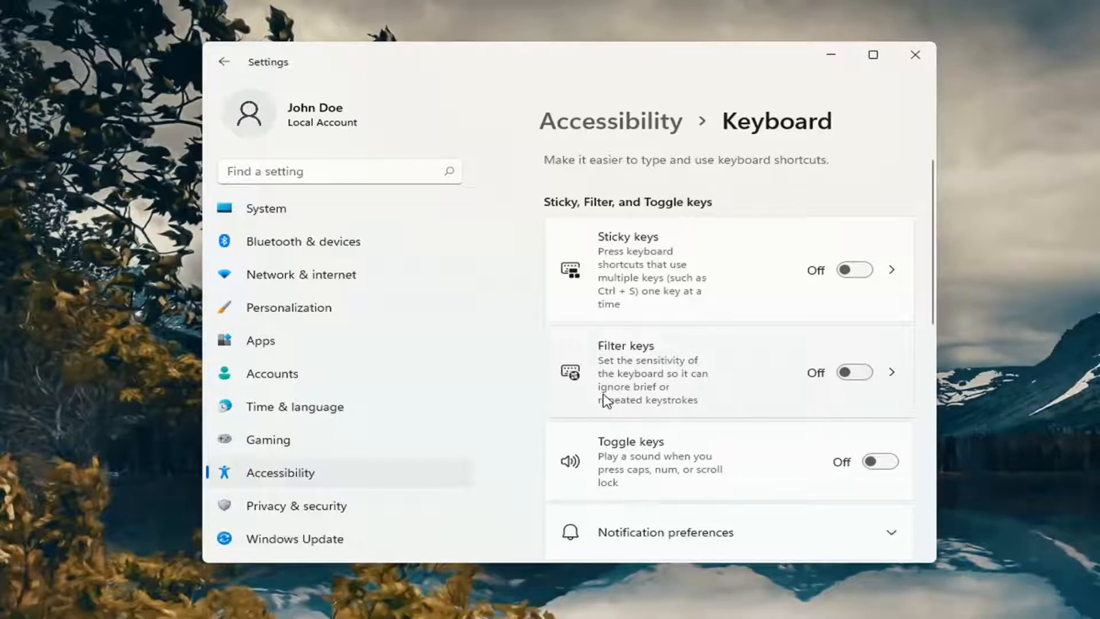
mouse_move(674, 405)
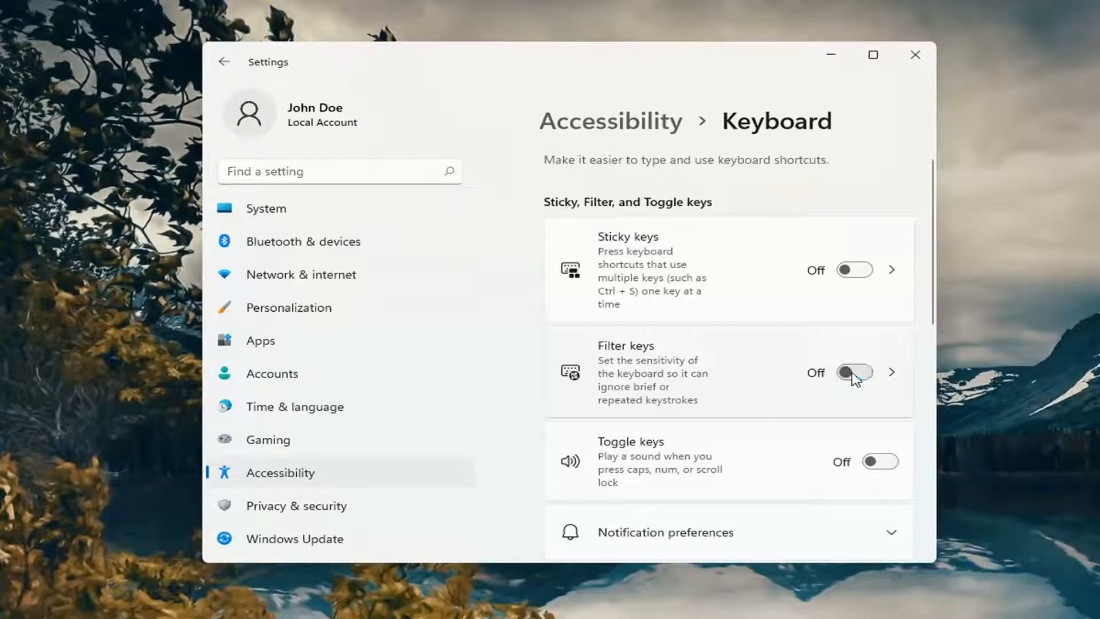
mouse_move(852, 380)
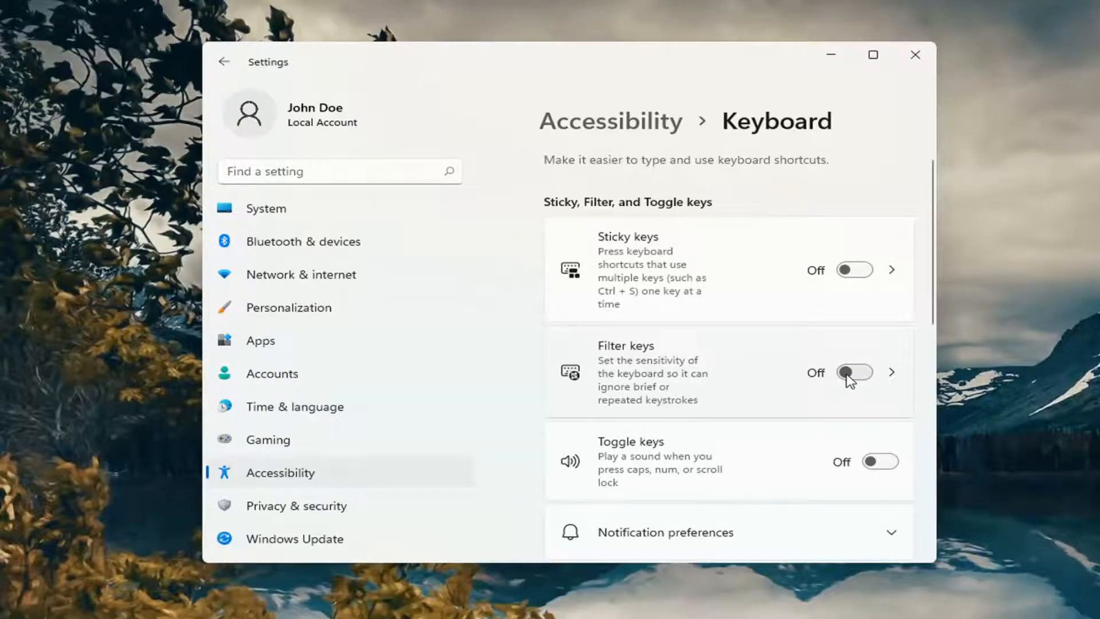